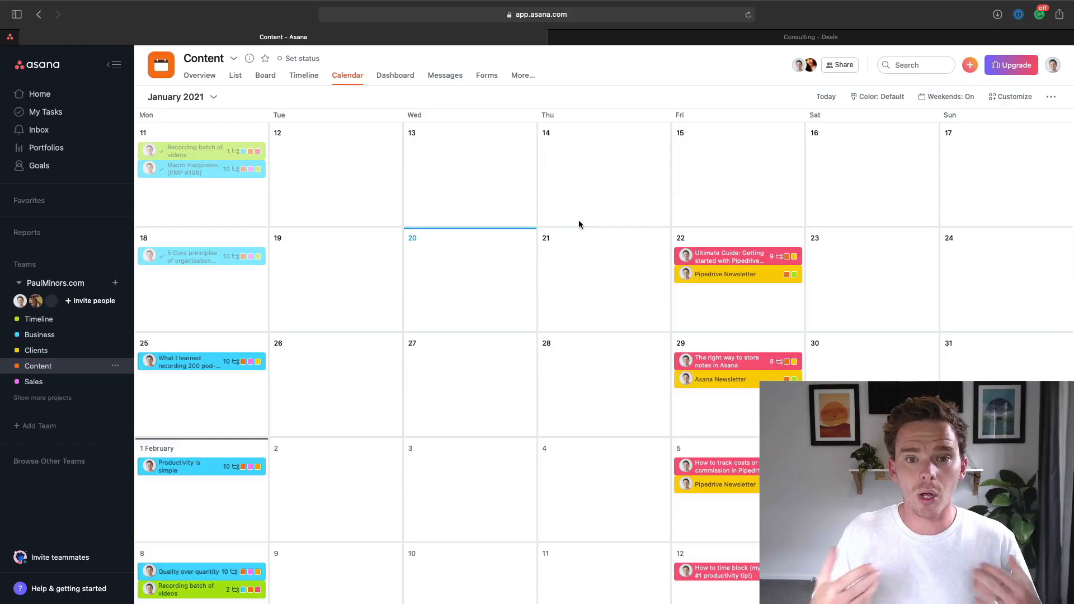
mouse_move(503, 235)
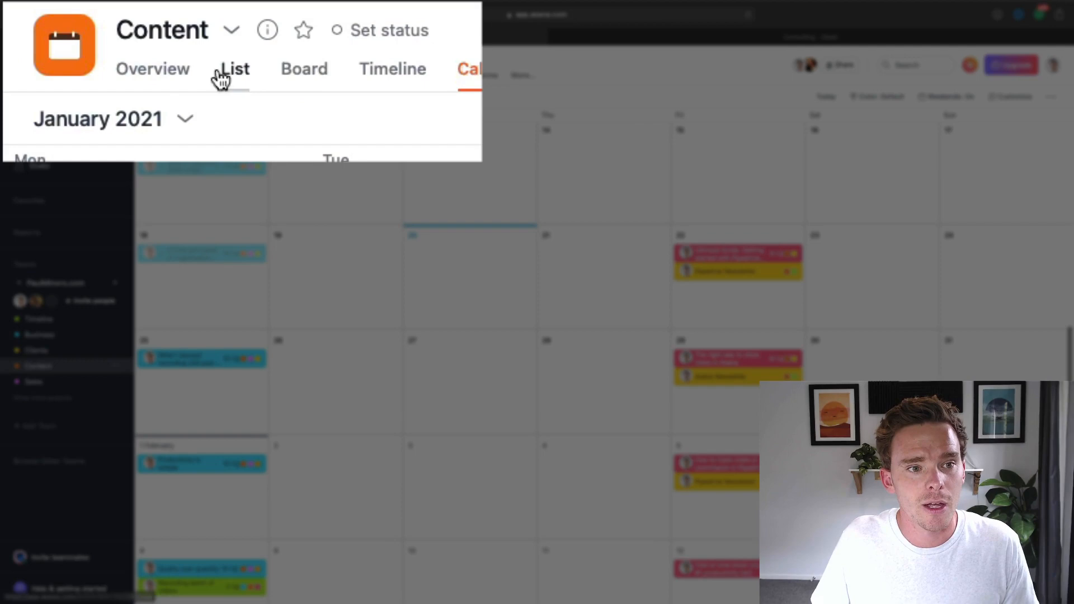
- View the Content project overview, preview the collaboration-note examples, then open the project brief
left_click(153, 68)
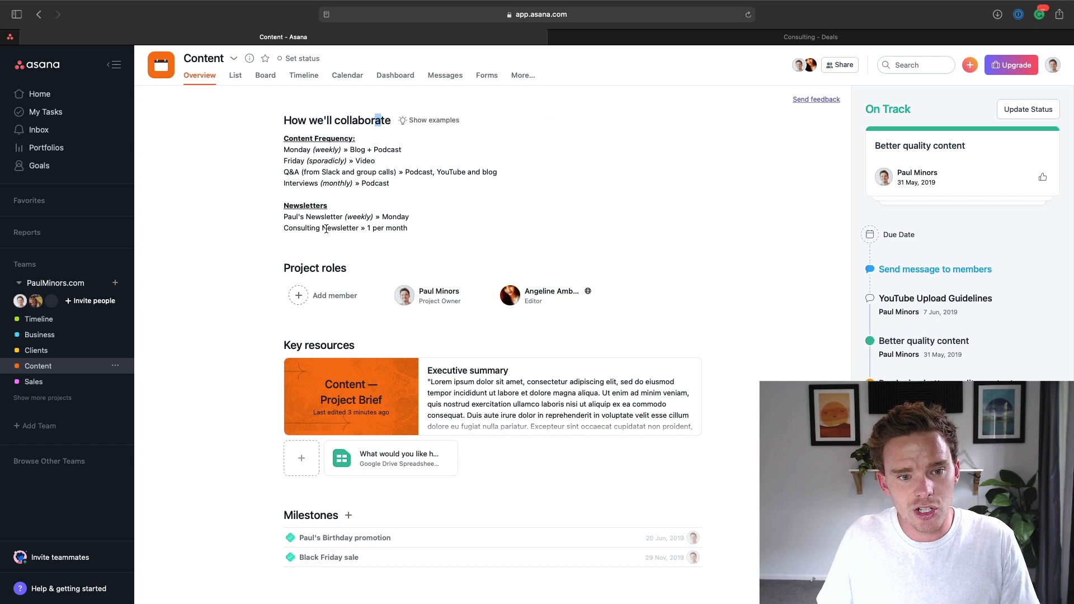
left_click_drag(284, 137, 408, 229)
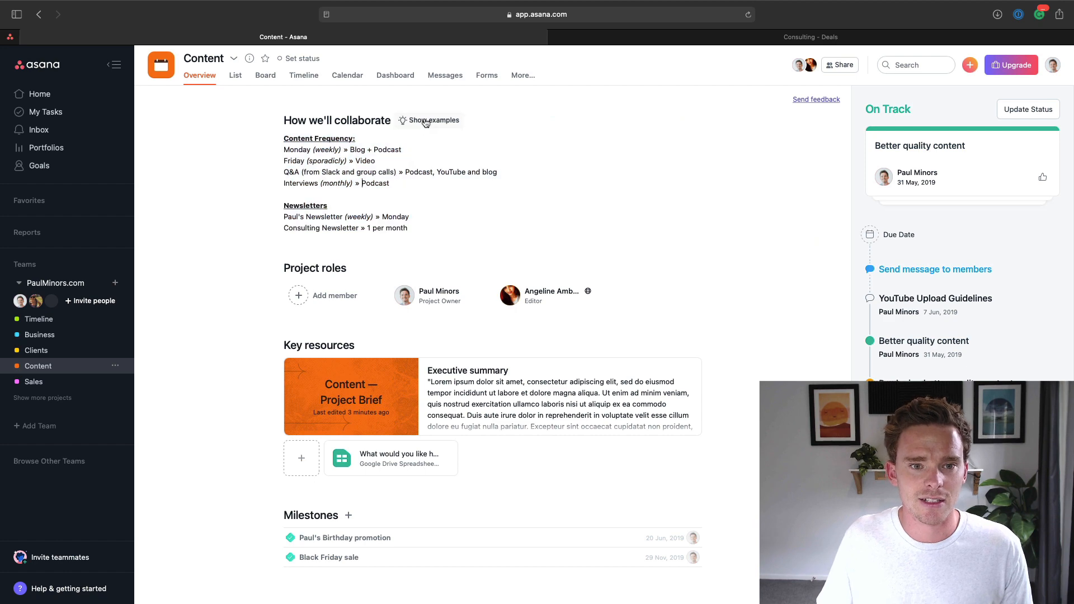
left_click(434, 119)
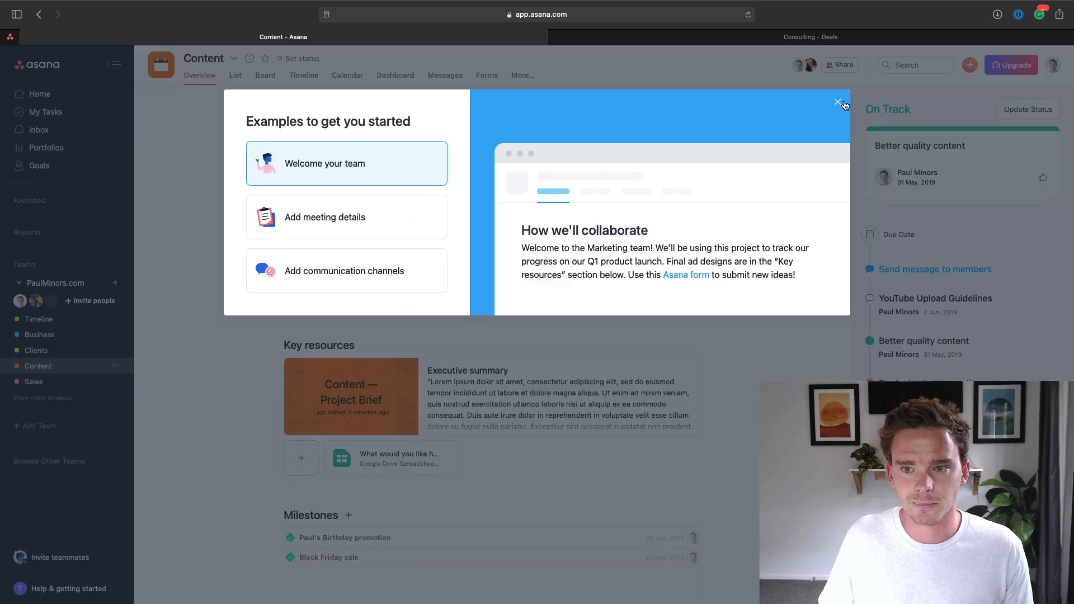
left_click(839, 101)
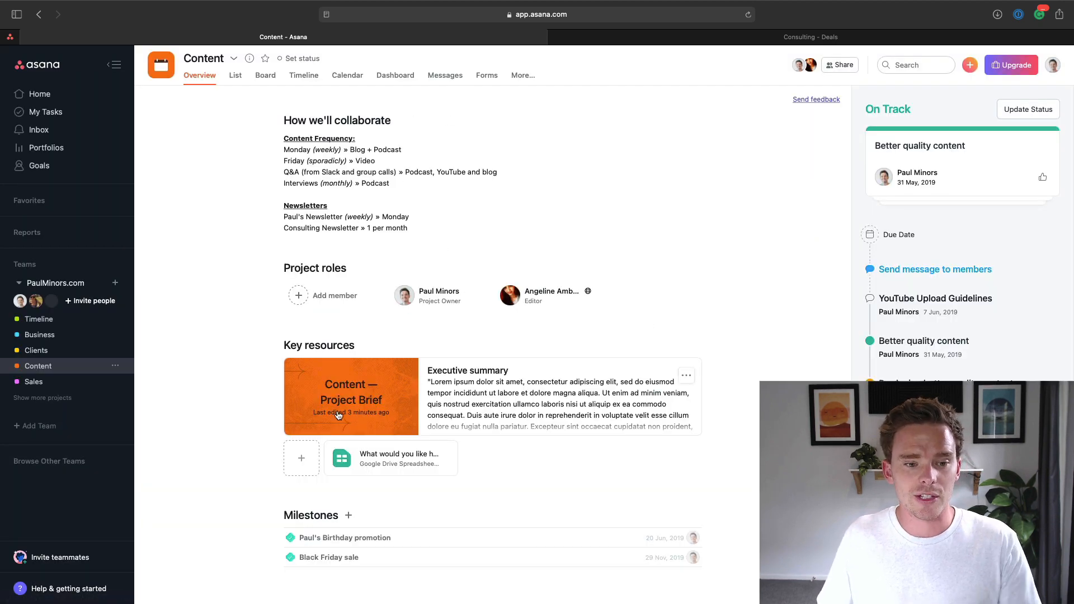
left_click(301, 457)
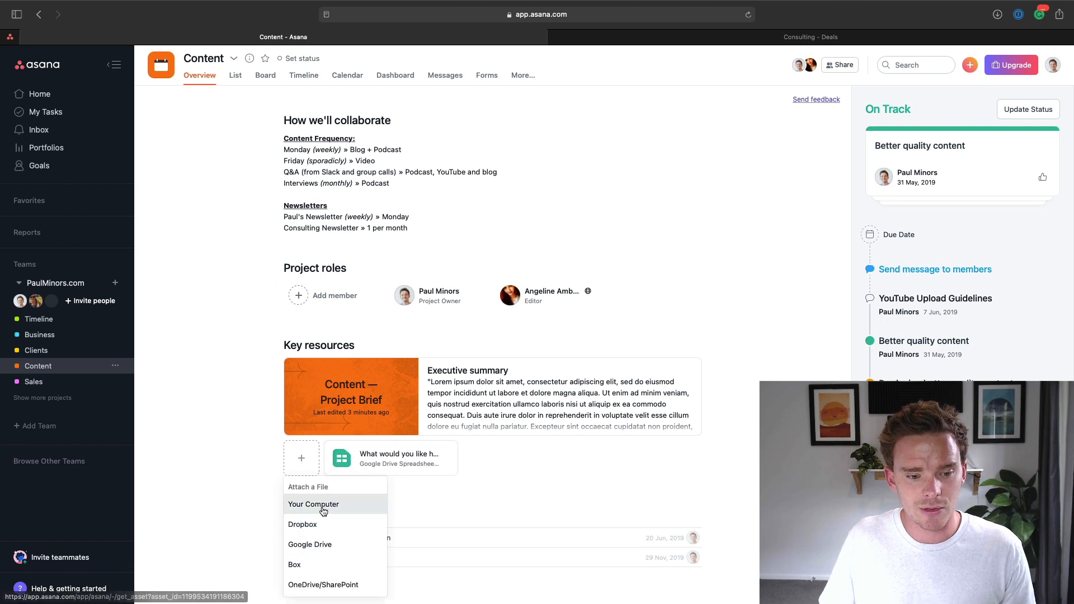
left_click(350, 396)
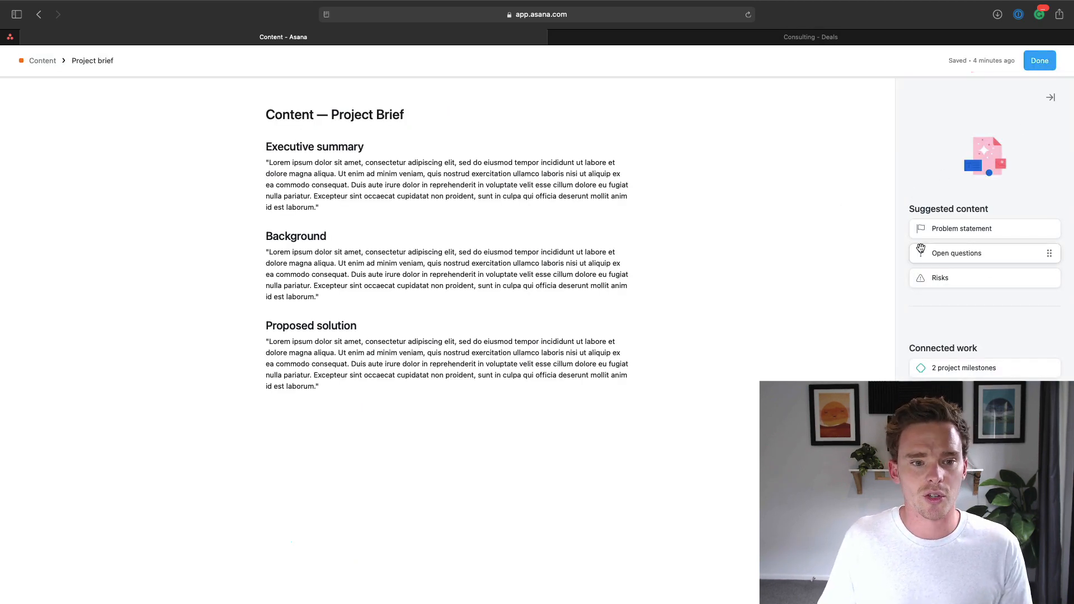
mouse_move(962, 229)
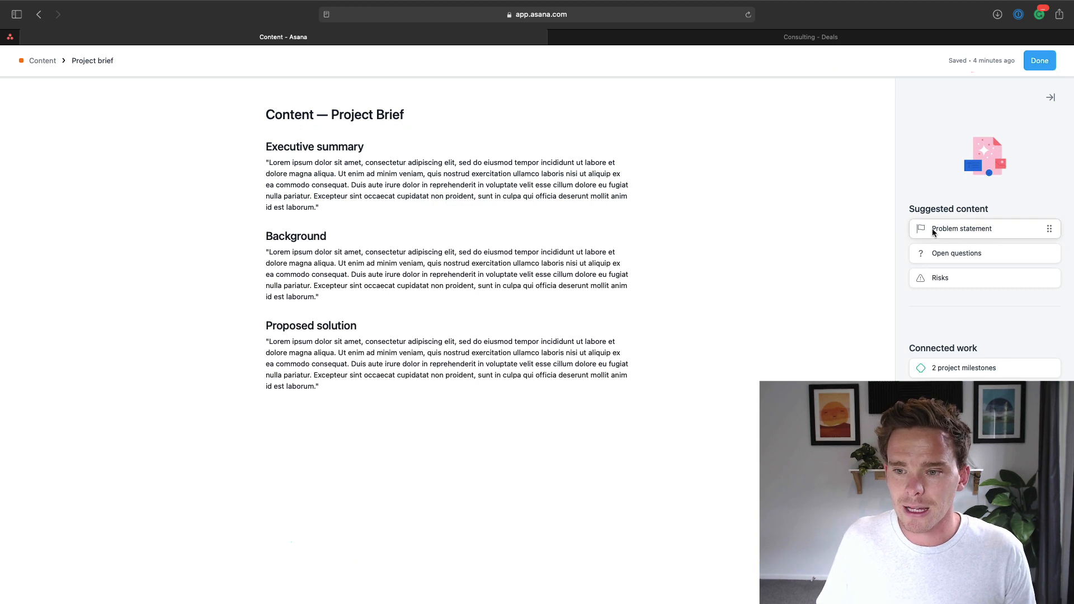
- Add a 'Budget' section to the project brief from the Problem statement suggestion and finish editing
left_click(962, 229)
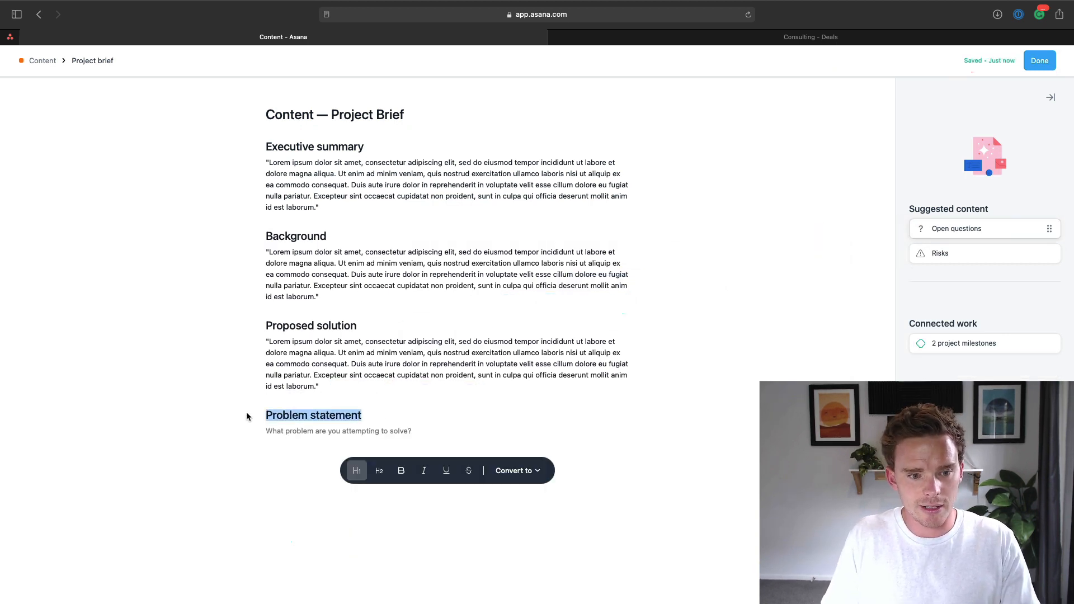
type("Budget")
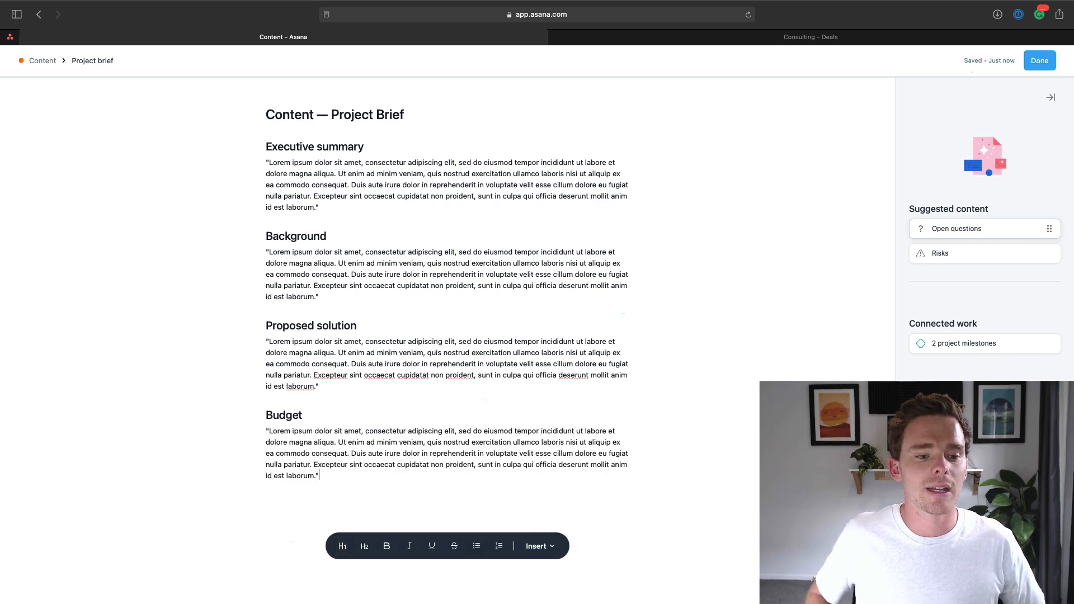
left_click(1039, 60)
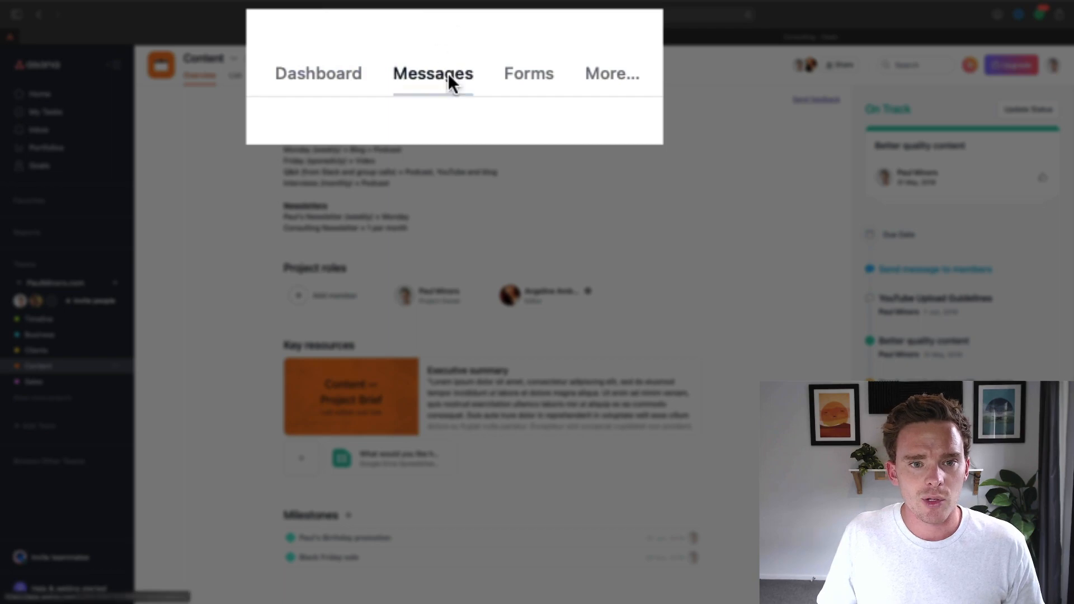
- Draft a '2021-01-20 Meeting with P' message to members, linking the Ultimate Guide task
left_click(433, 73)
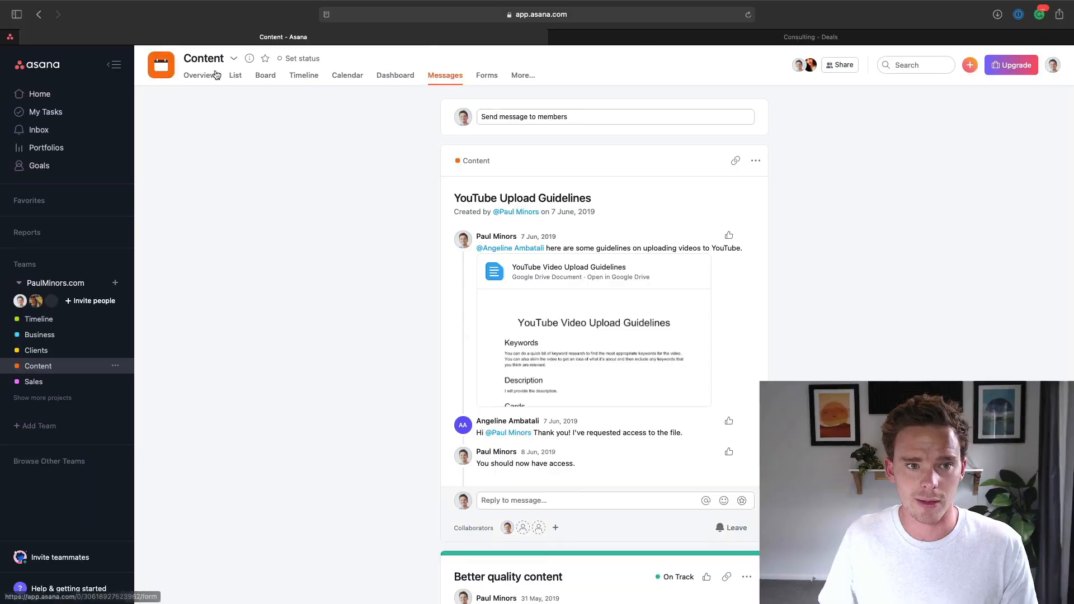
left_click(614, 116)
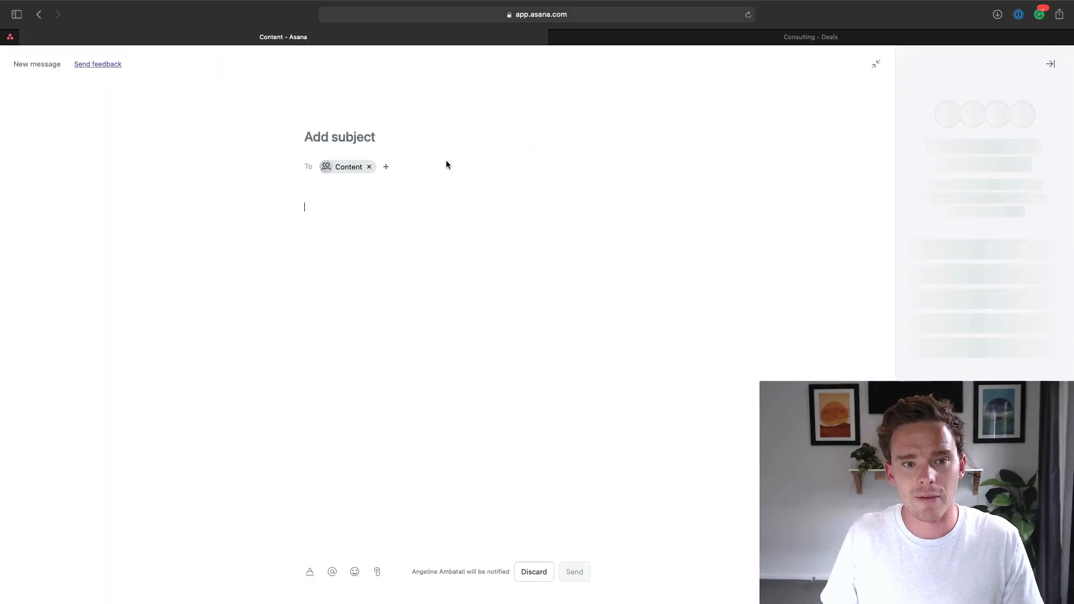
type("2021-01-20")
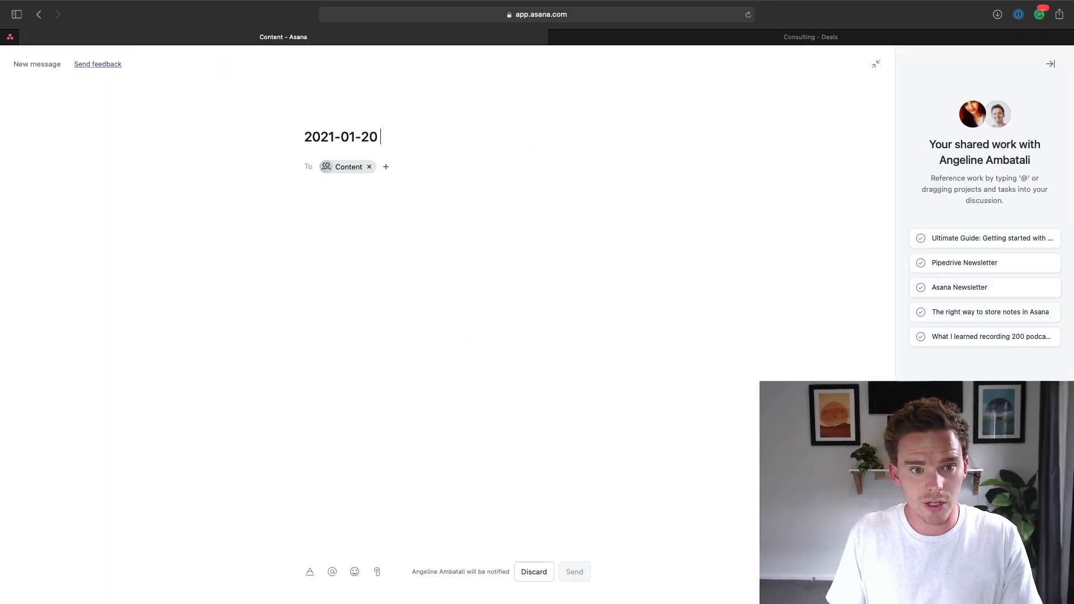
type("Meeting with Paul")
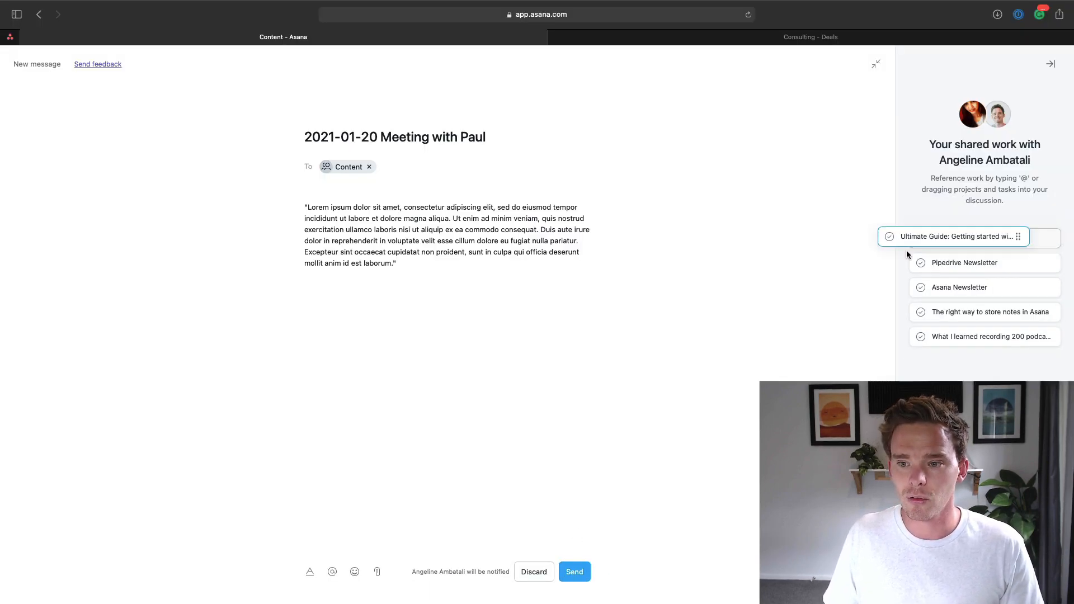
left_click_drag(953, 236, 419, 273)
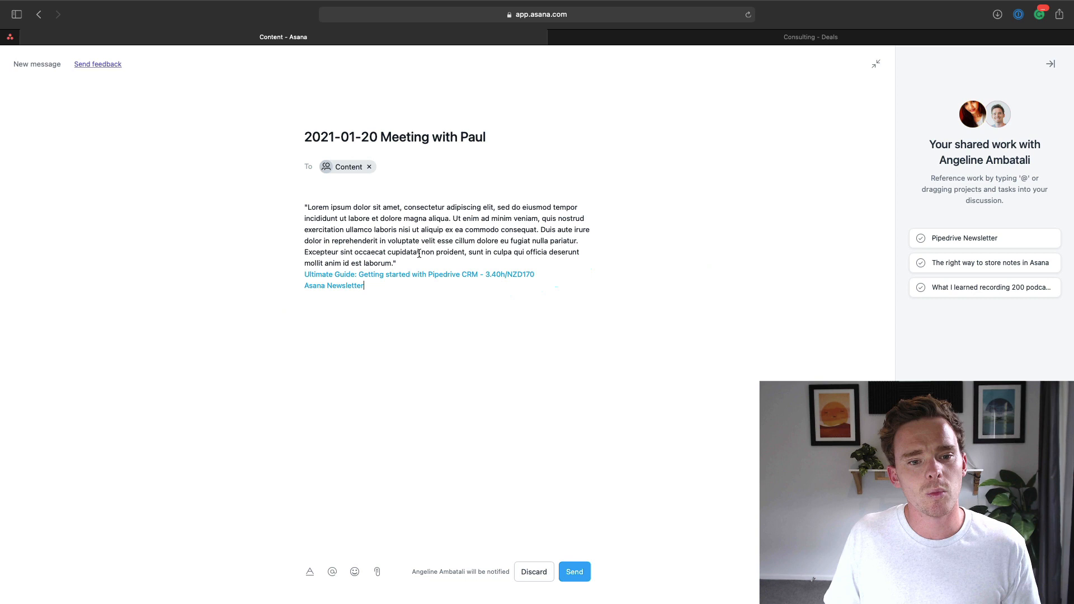
key("enter")
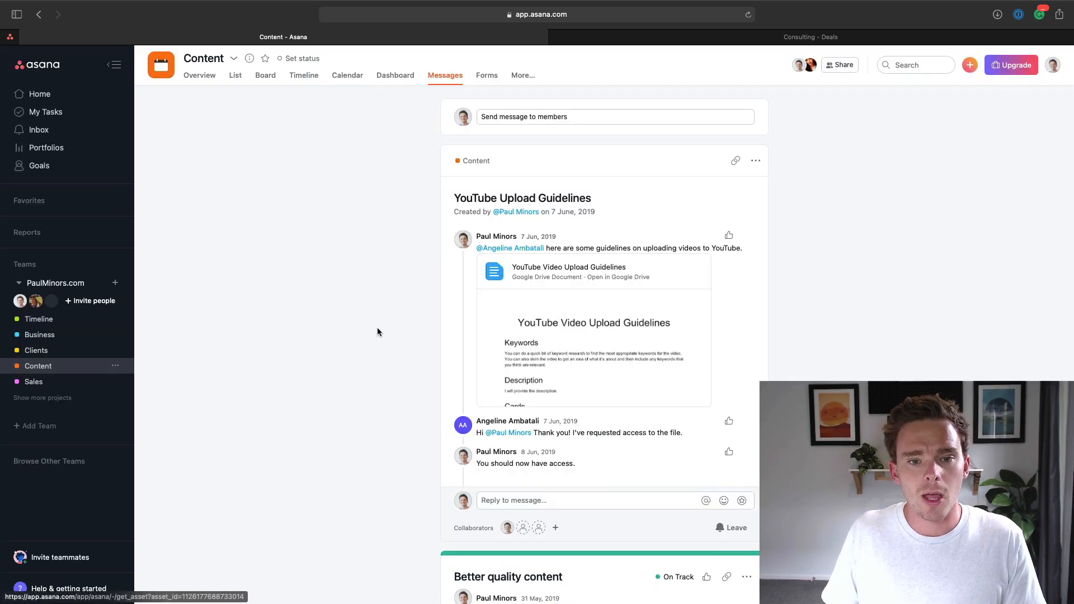
scroll("down", 3)
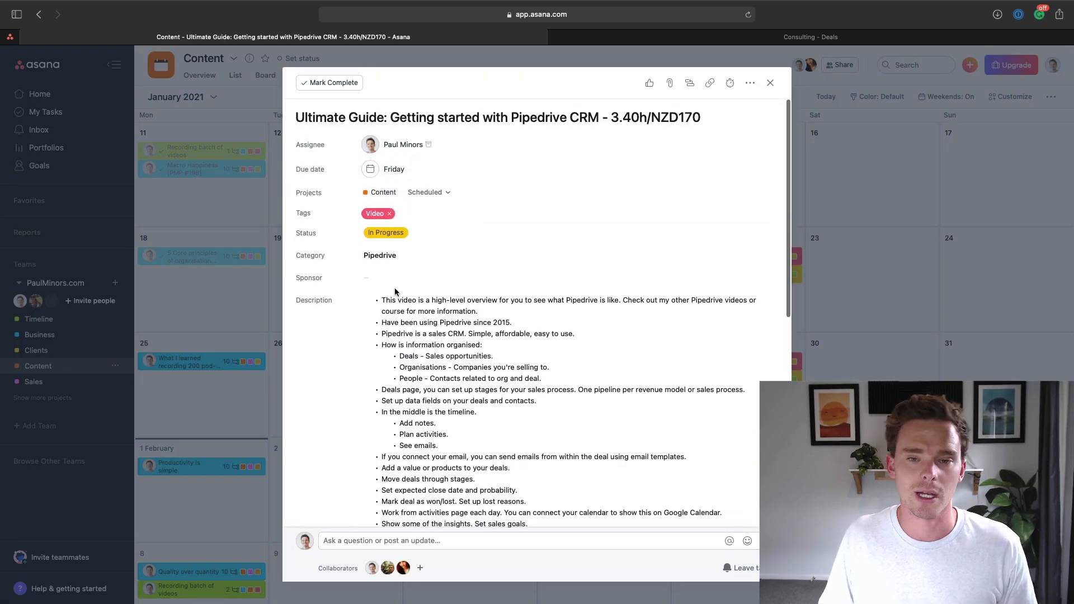
- Scroll through the Ultimate Guide task's bulleted description and subtasks
scroll("down", 3)
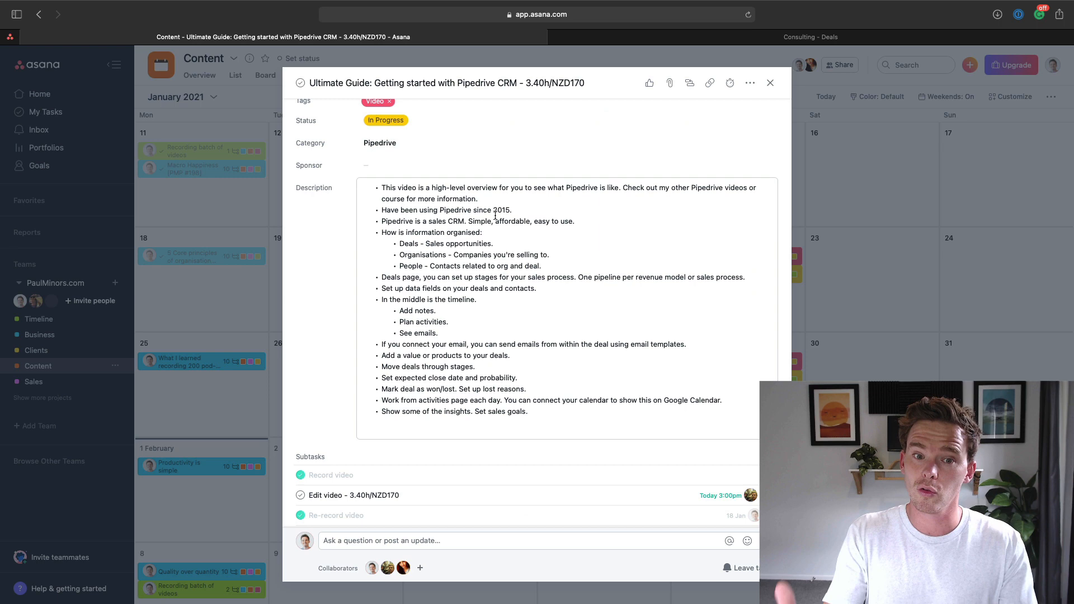
scroll("down", 3)
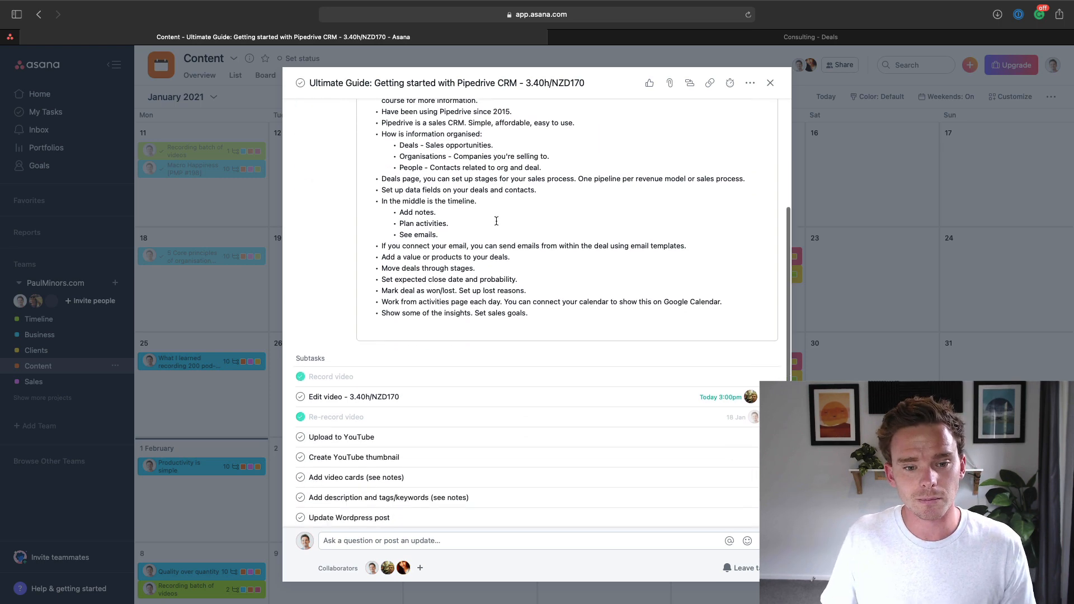
scroll("down", 3)
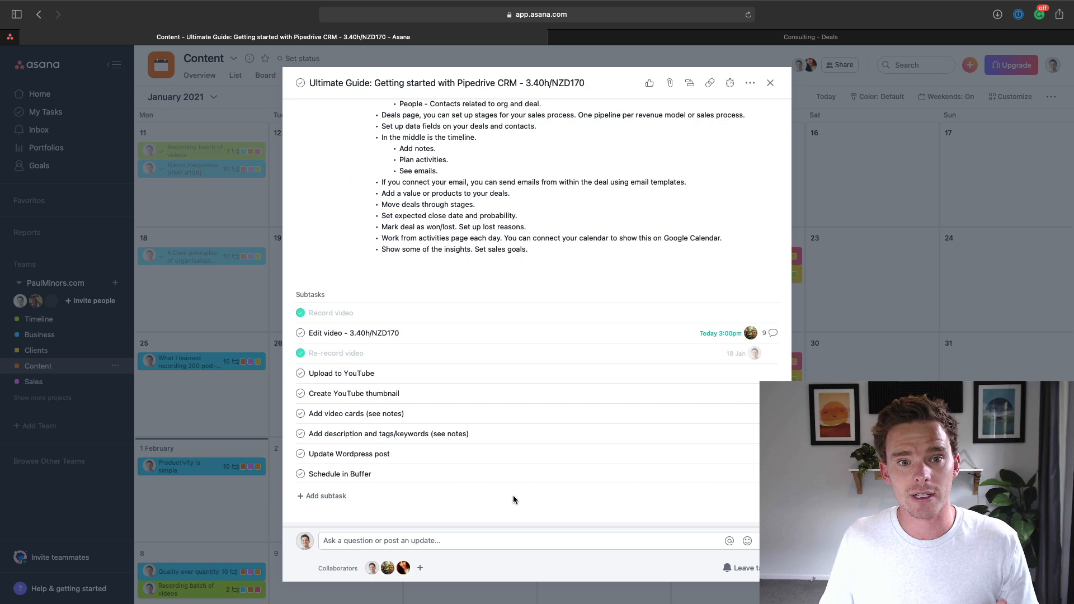
scroll("up", 3)
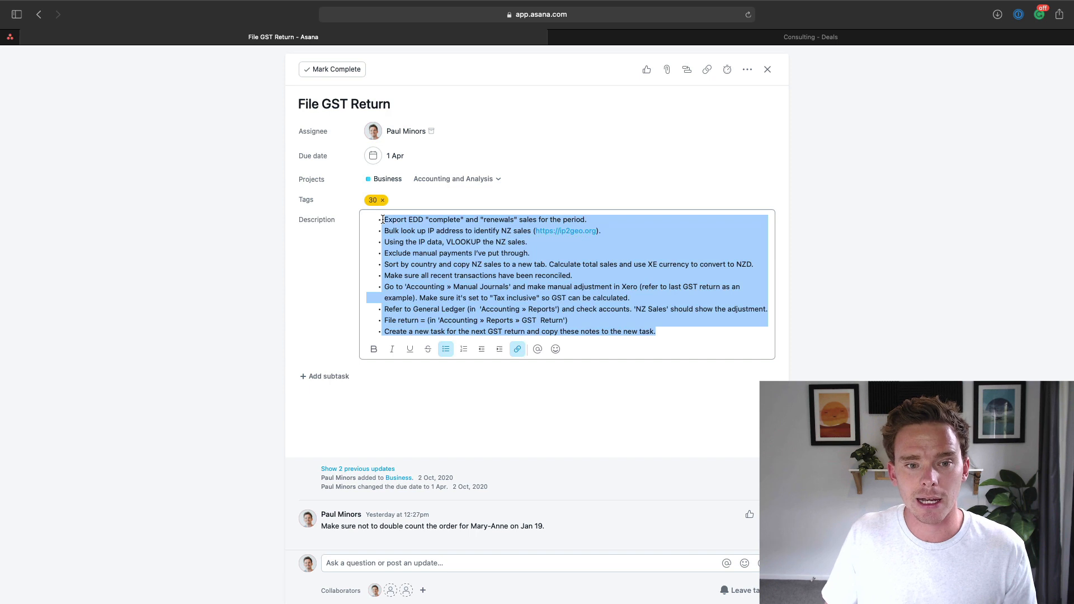
- Review the File GST Return task's description notes, then close the task pane
left_click(399, 231)
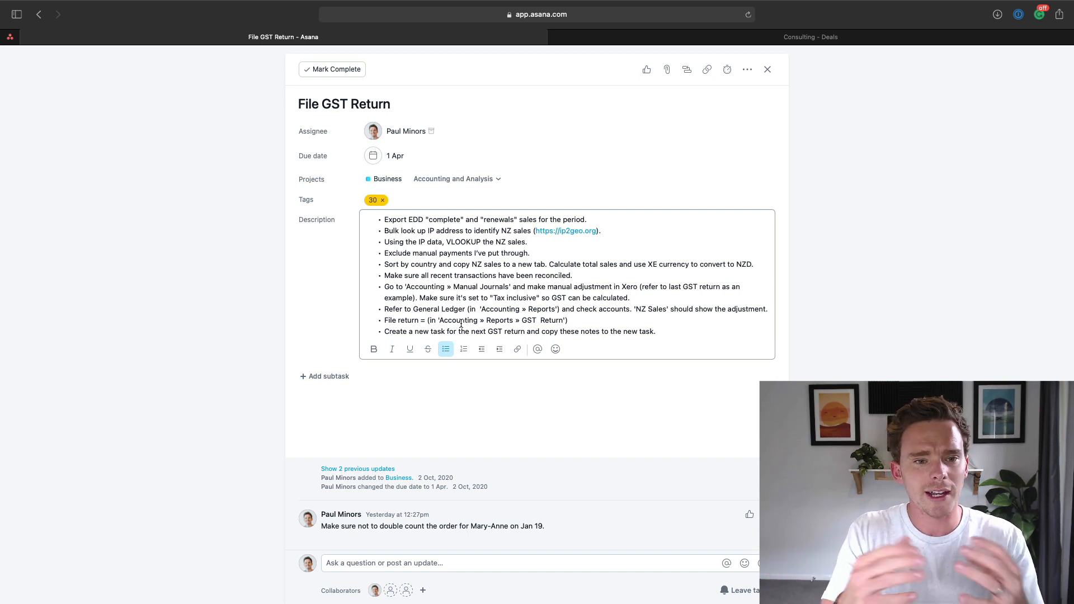
left_click(401, 230)
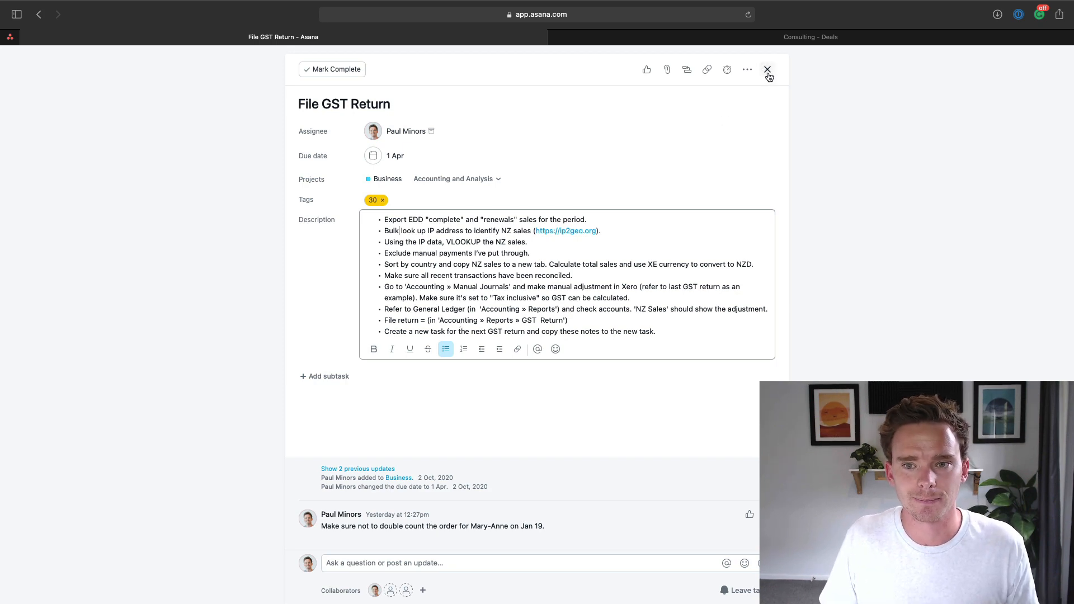
left_click(768, 70)
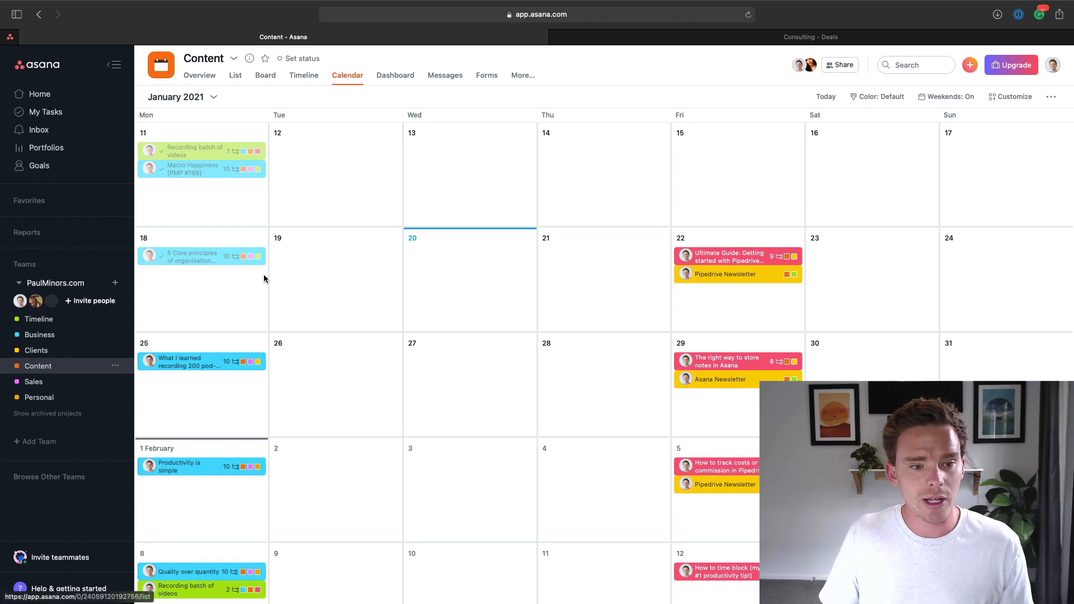
- Show the Content project as a list and select the last Planning task's title
left_click(236, 75)
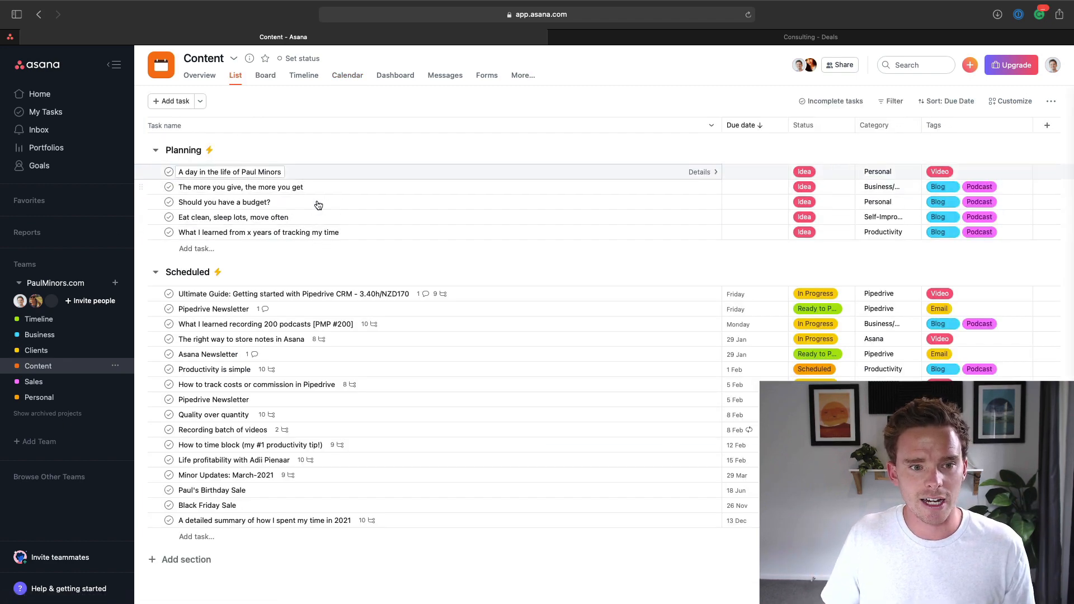
left_click(259, 232)
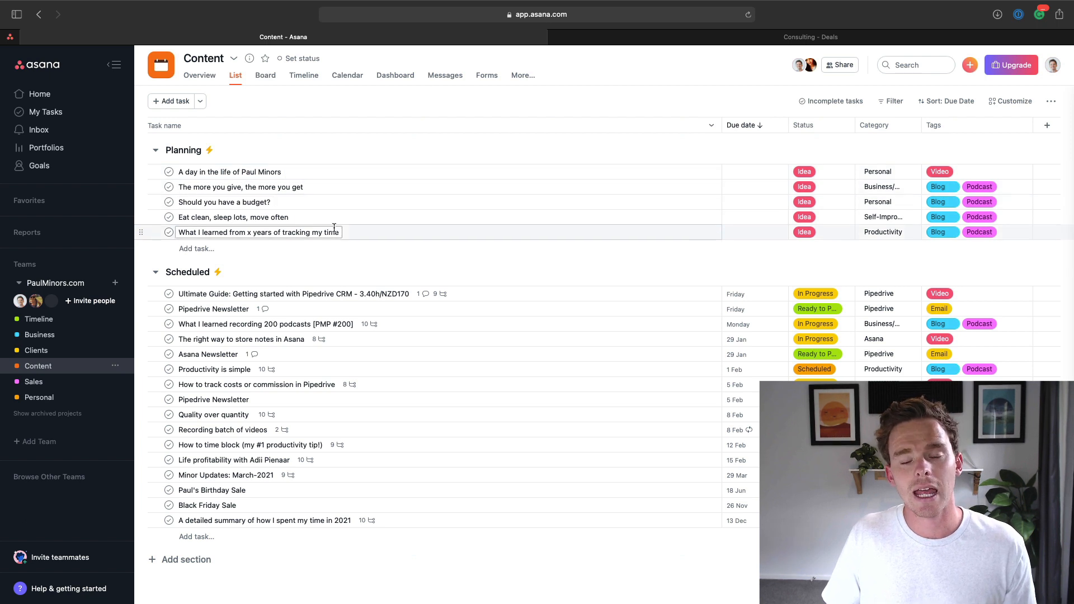